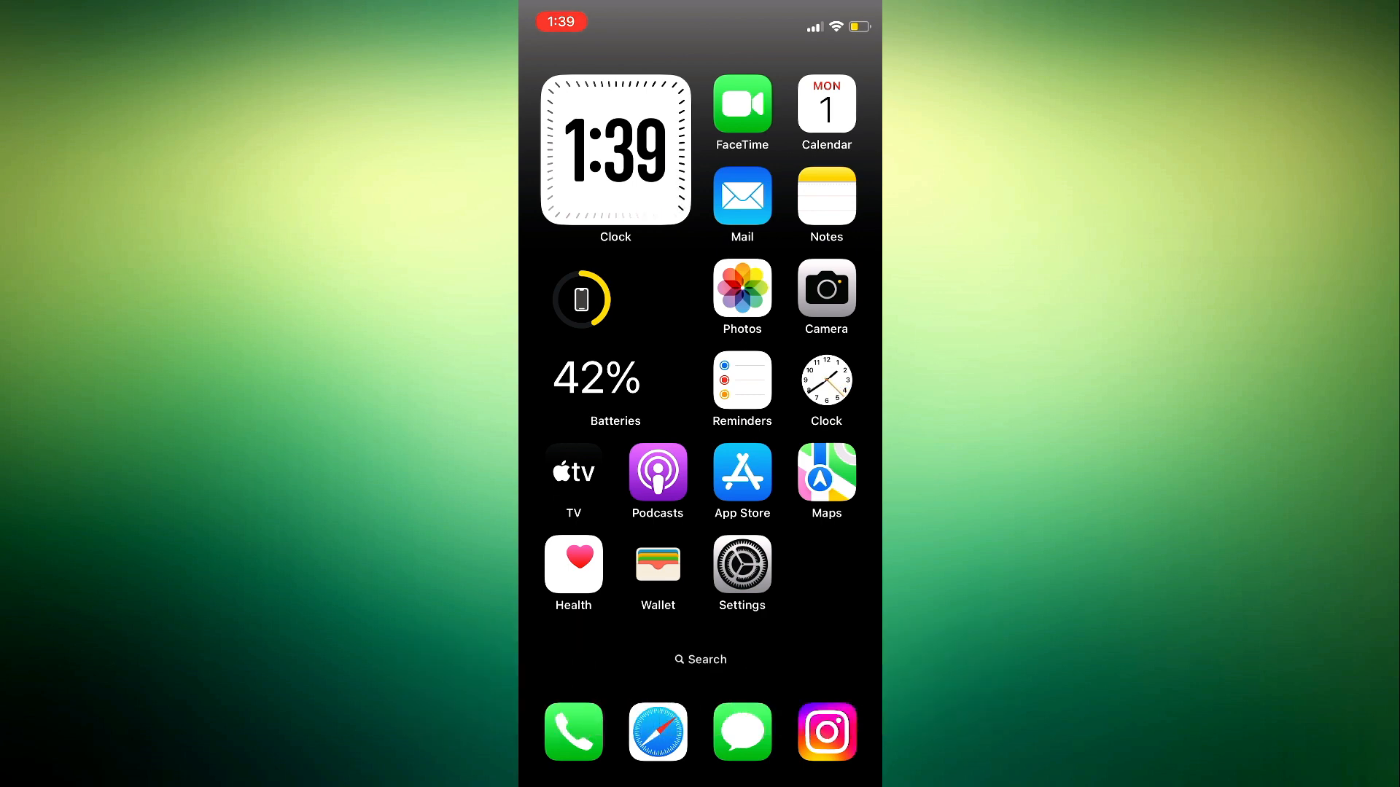
# Swipe to the second Home Screen page and launch Reddit
pyautogui.hscroll(-3)
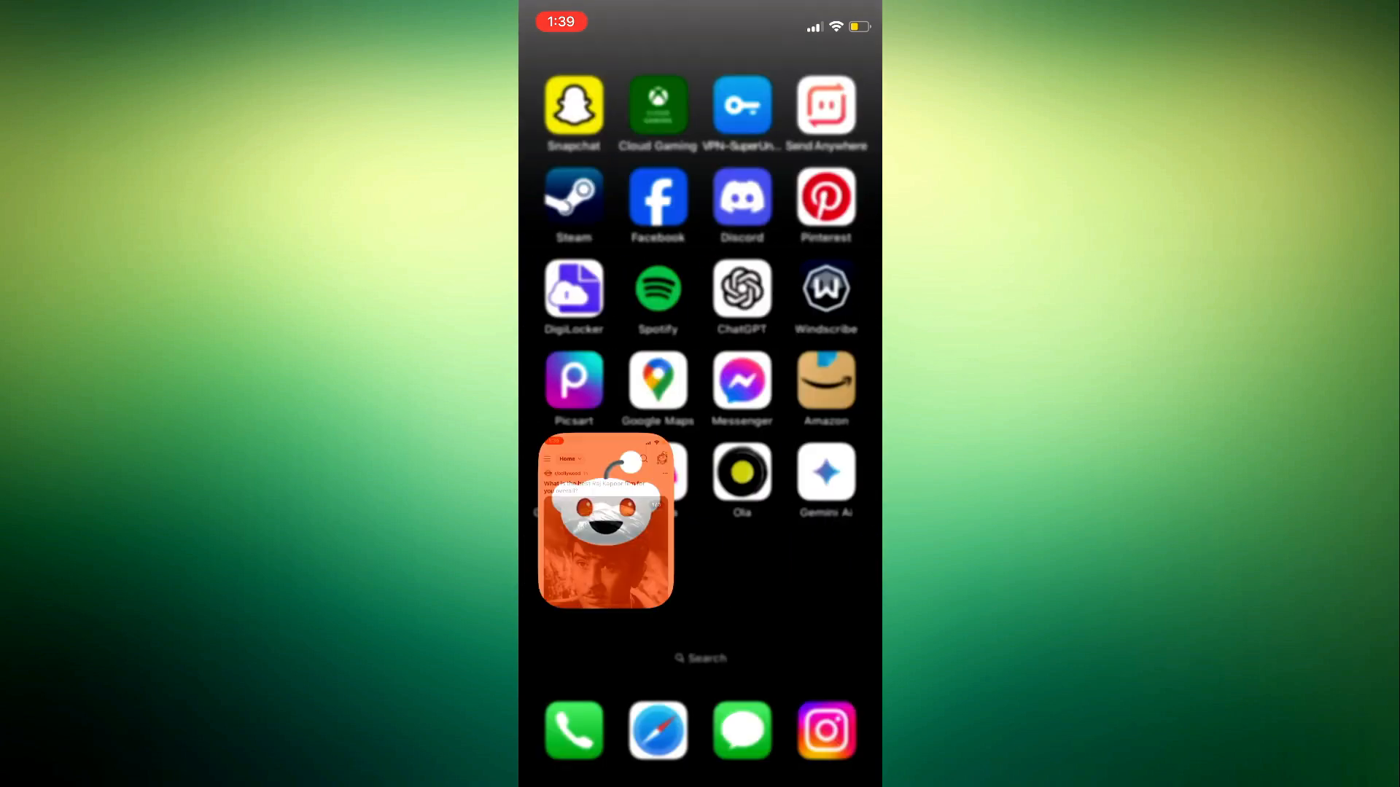
pyautogui.click(605, 522)
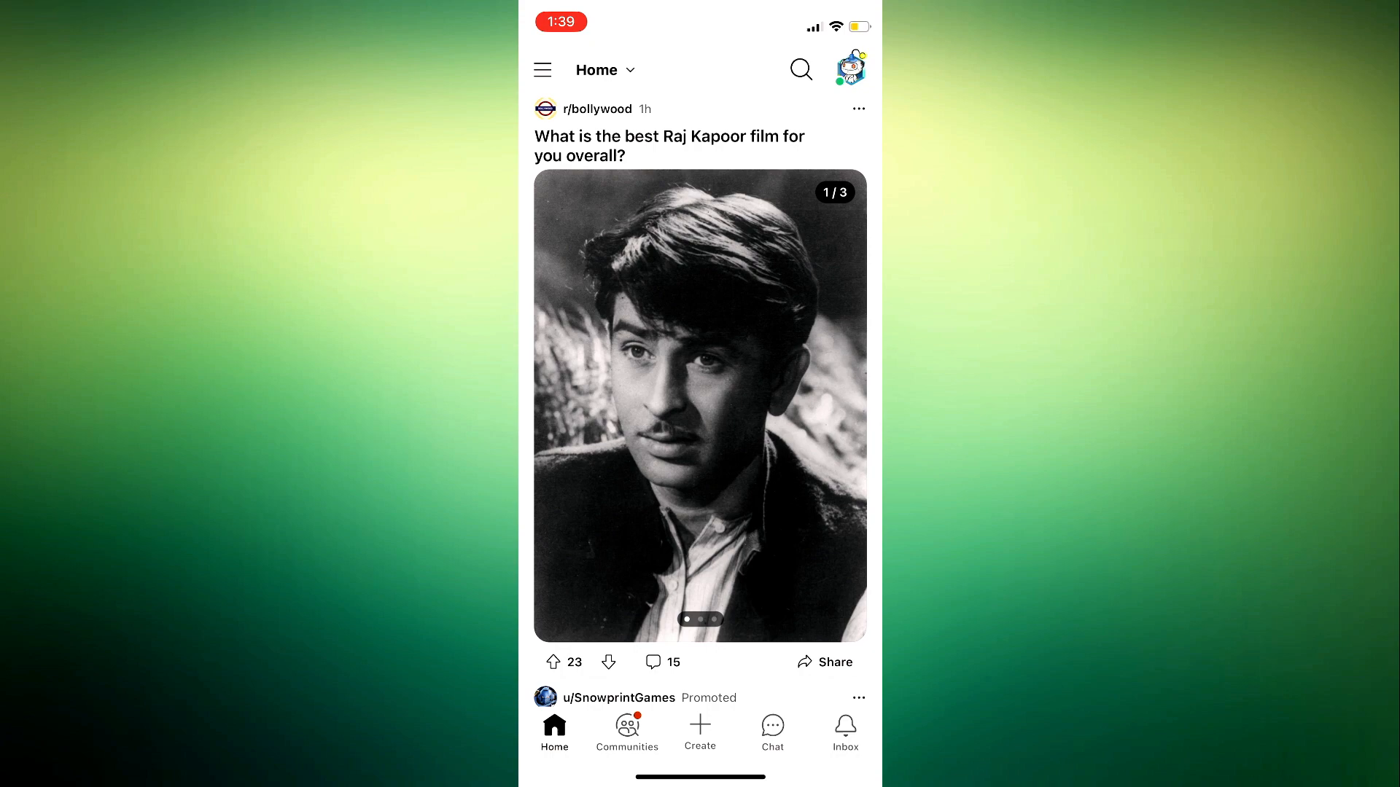
# Go to Settings through the avatar menu and scroll down toward Account Settings
pyautogui.click(851, 70)
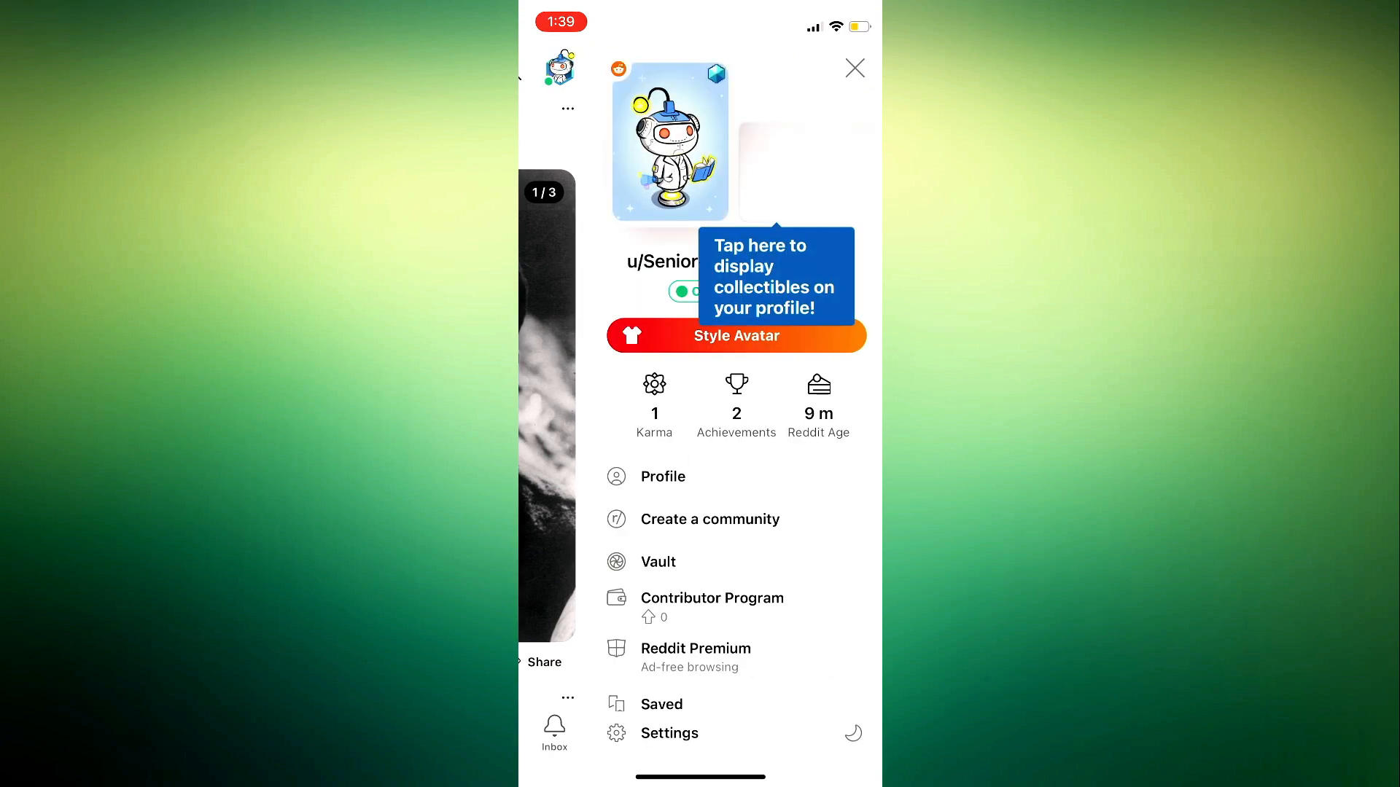
pyautogui.click(669, 733)
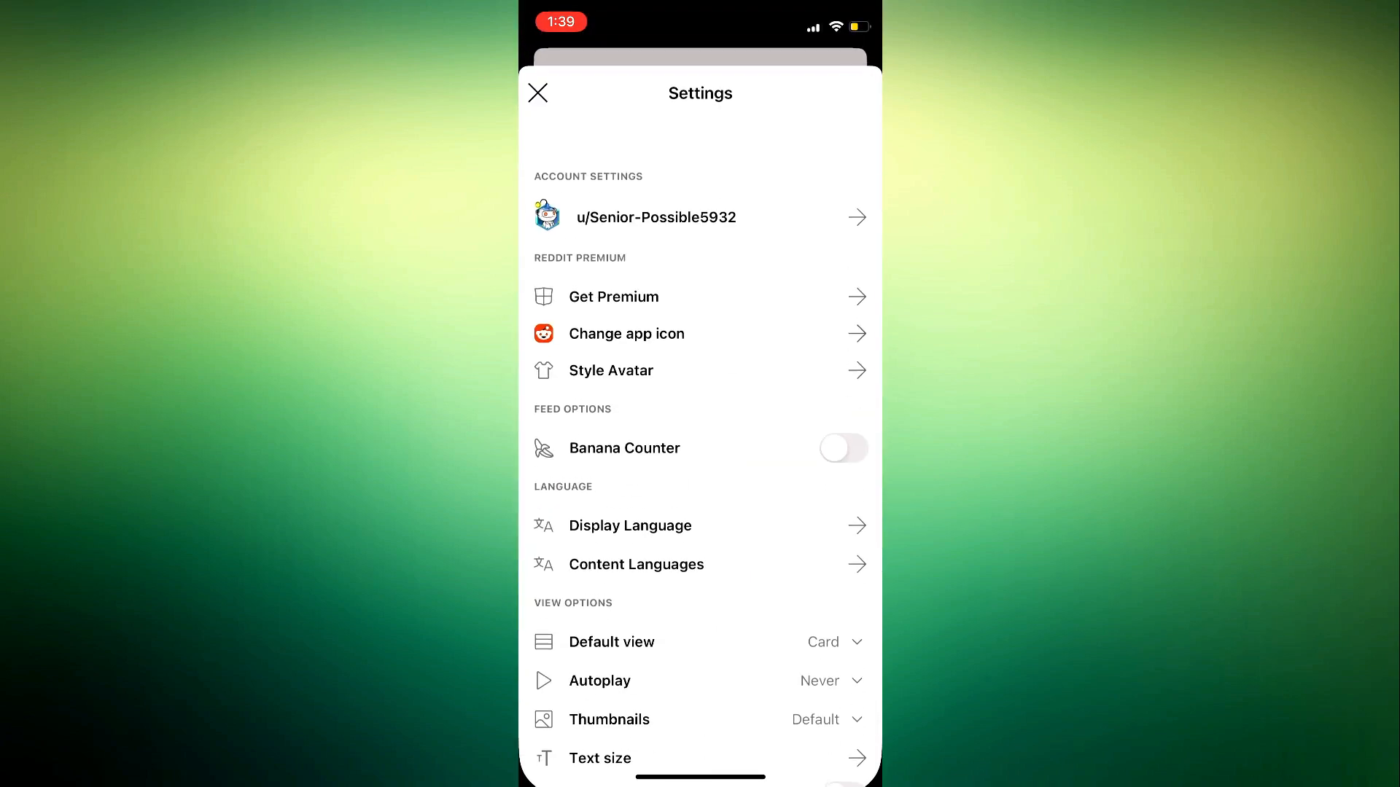
pyautogui.scroll(-3)
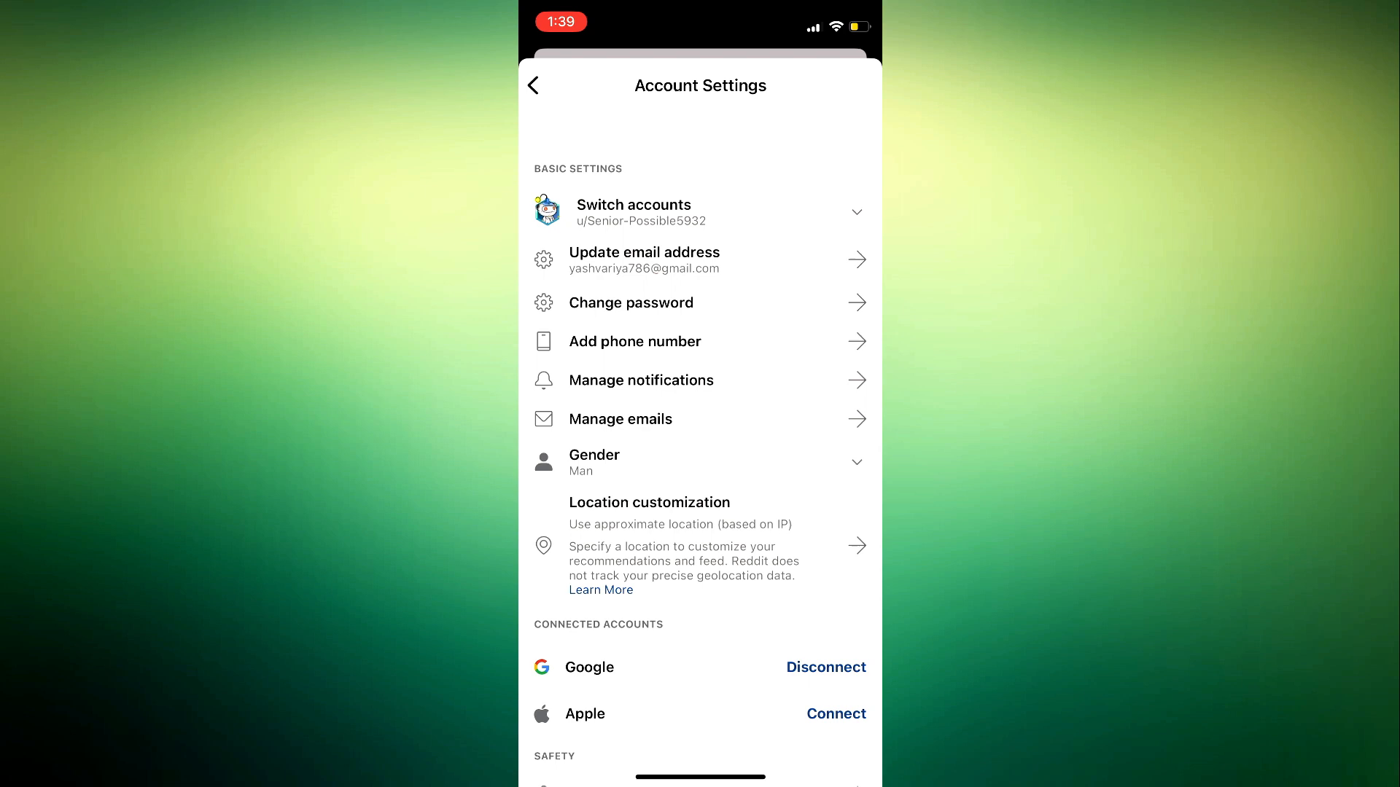
# Open Change password and try saving the empty Reset password form
pyautogui.click(631, 302)
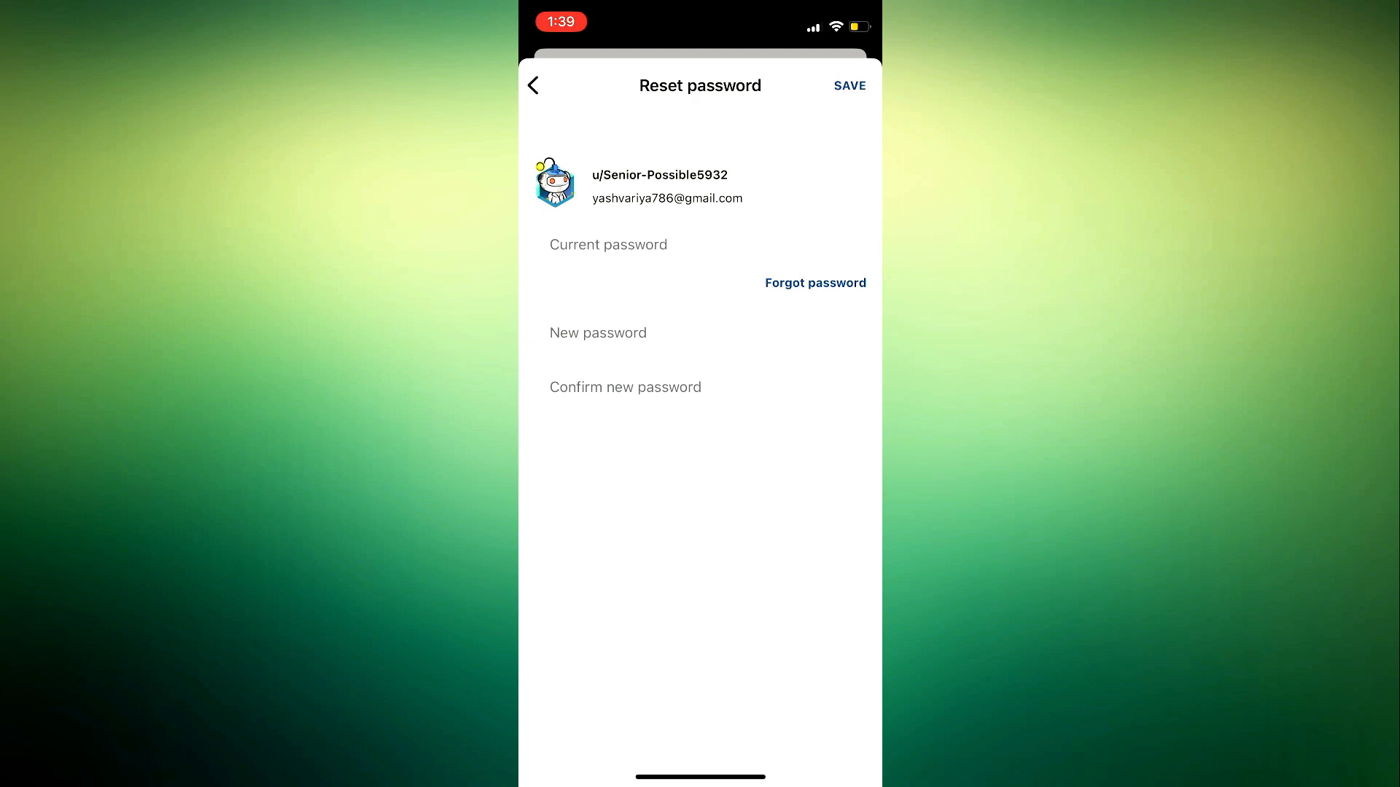
pyautogui.click(848, 86)
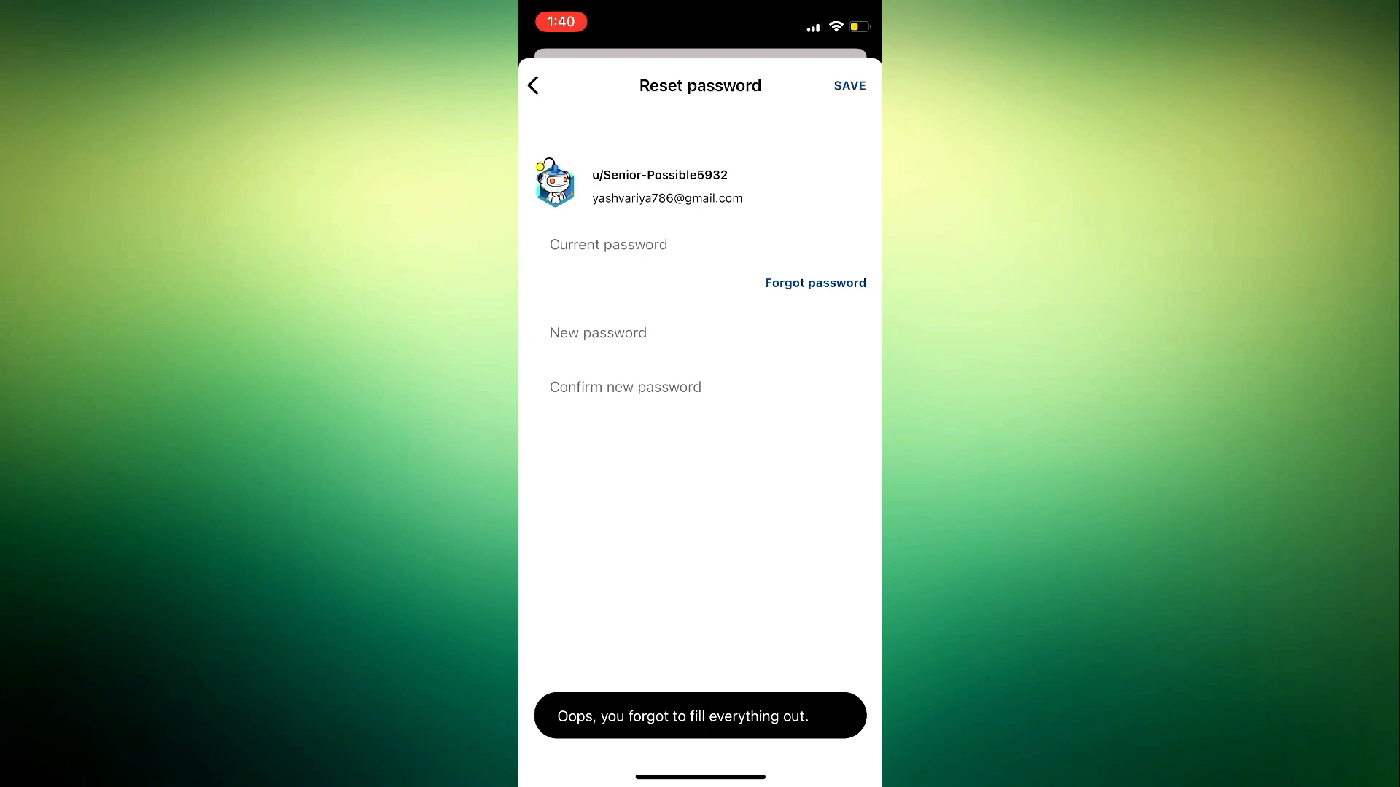
# Back out of the settings list and return to the Home Screen
pyautogui.click(533, 85)
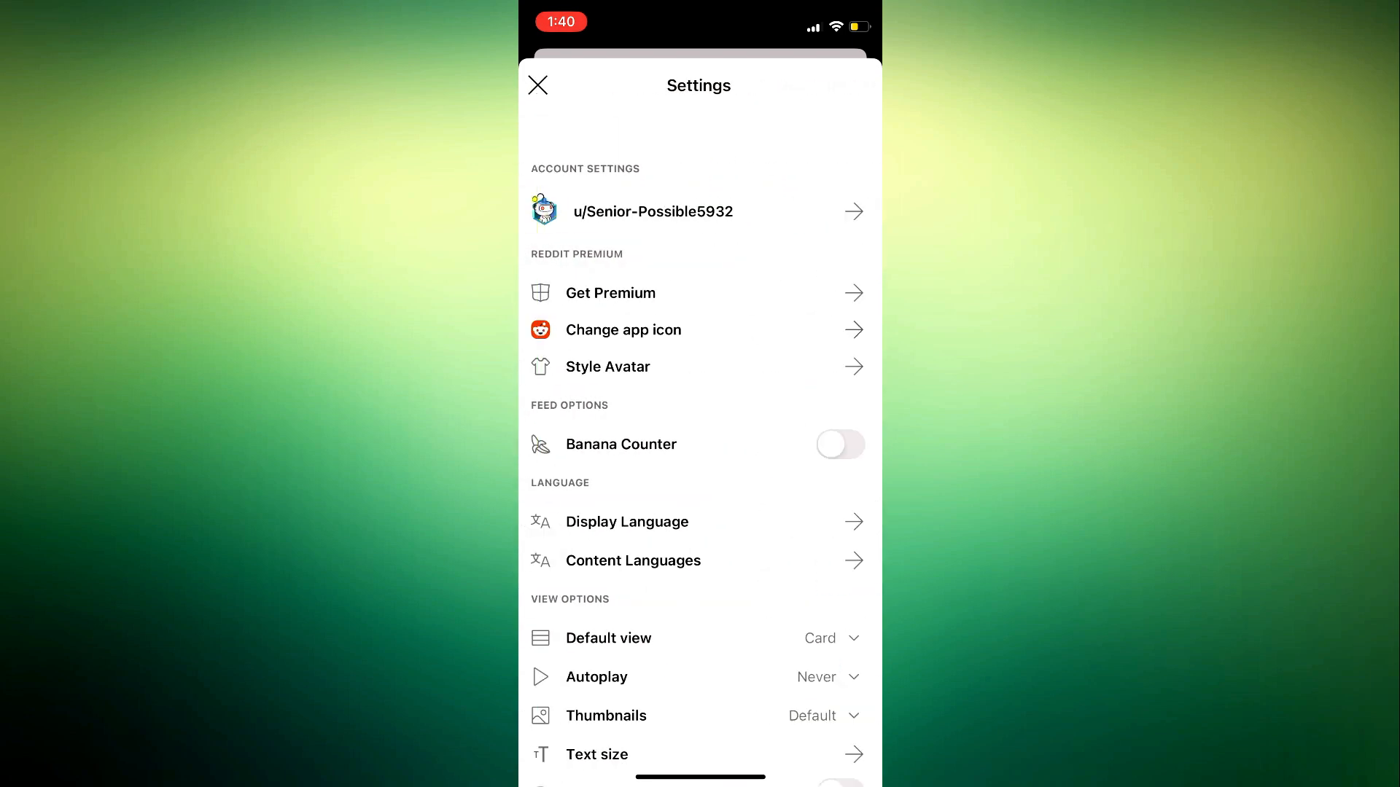
pyautogui.click(538, 86)
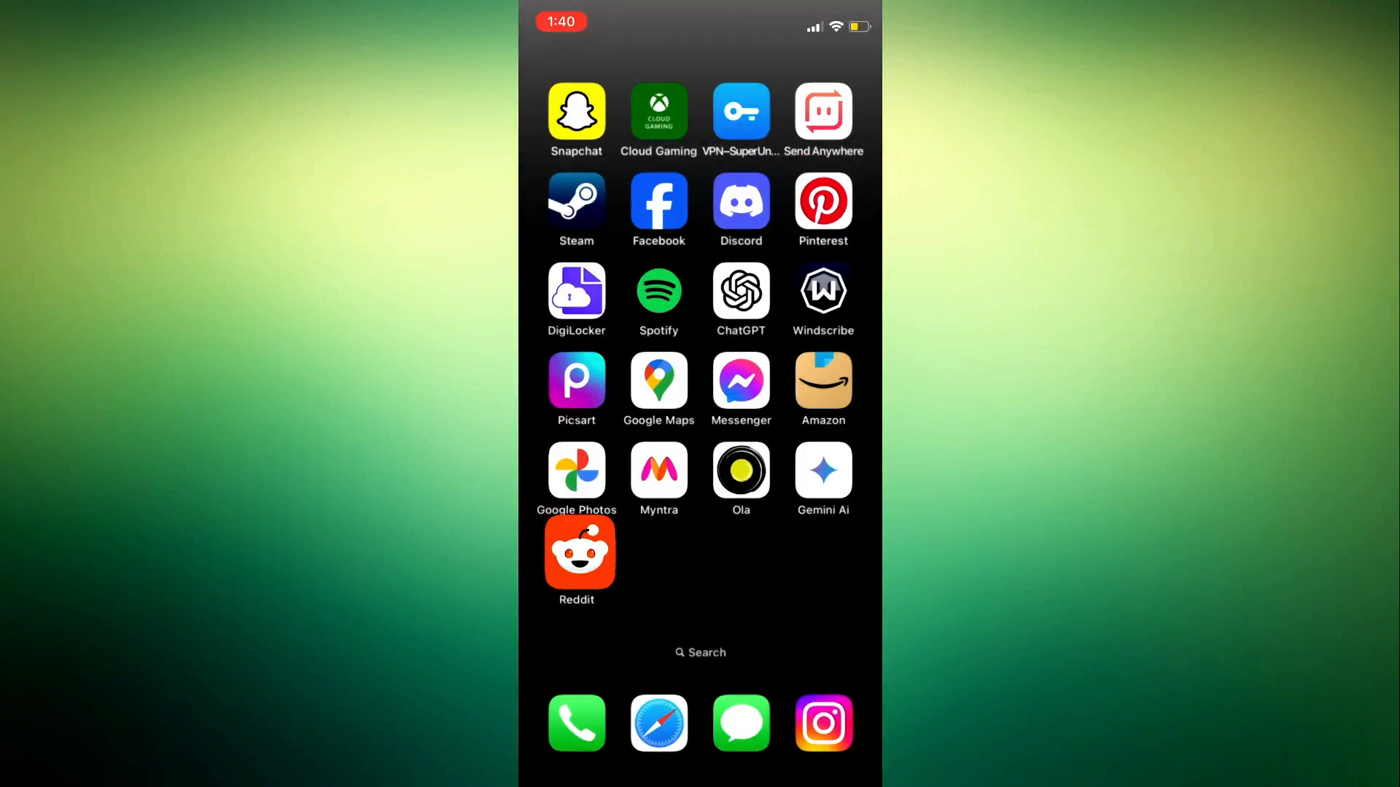